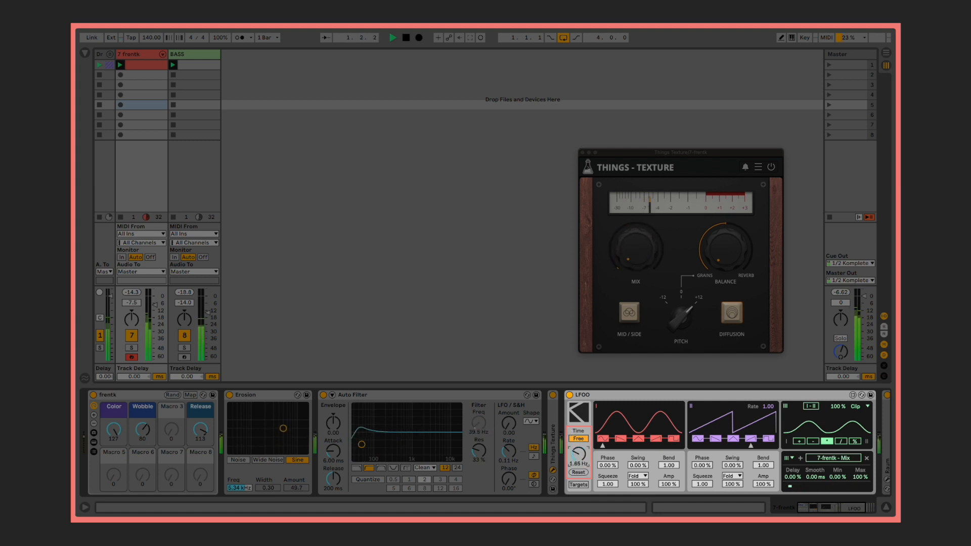
Try a synced 1n LFO rate, then return the LFO to free-running Hz mode.
{"action": "left_click", "coordinate": [577, 438]}
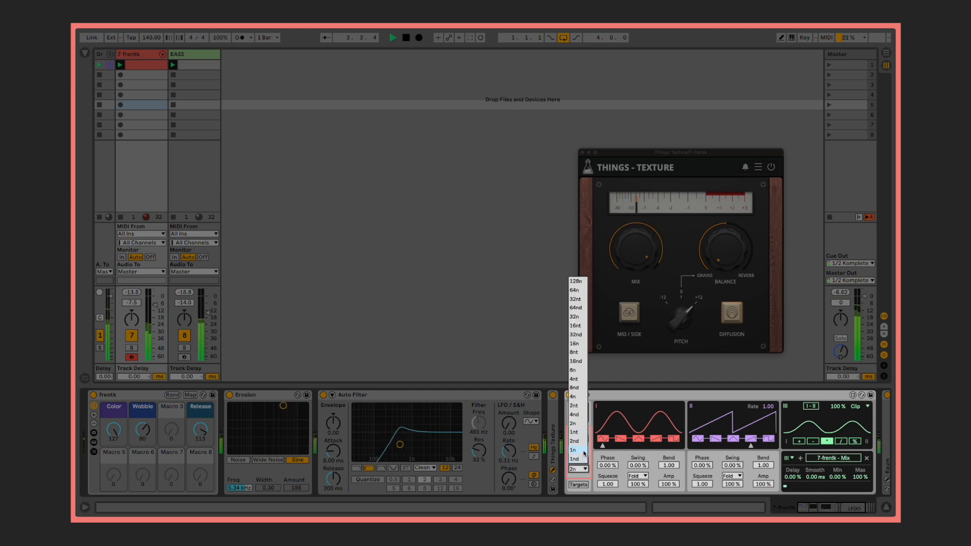
{"action": "left_click", "coordinate": [573, 450]}
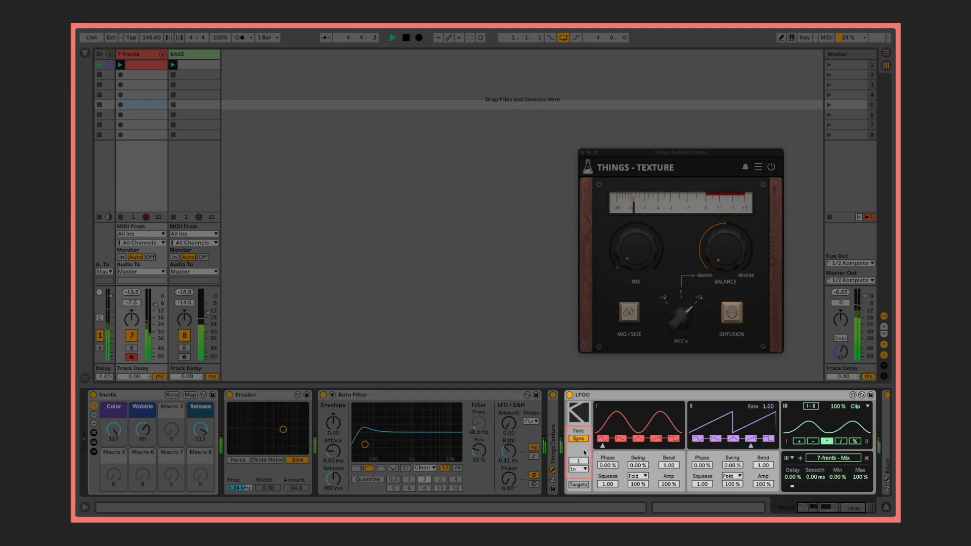
{"action": "left_click", "coordinate": [577, 438]}
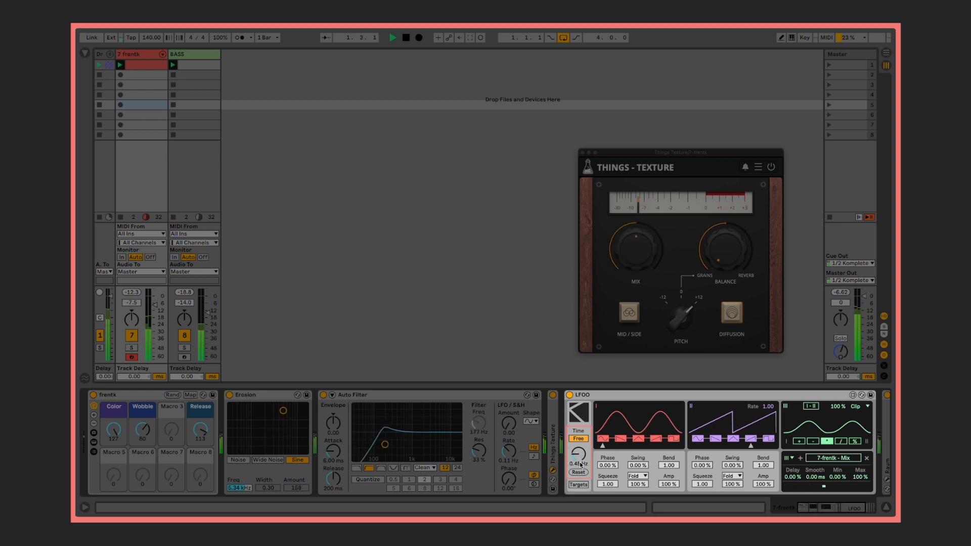
{"action": "left_click", "coordinate": [576, 438]}
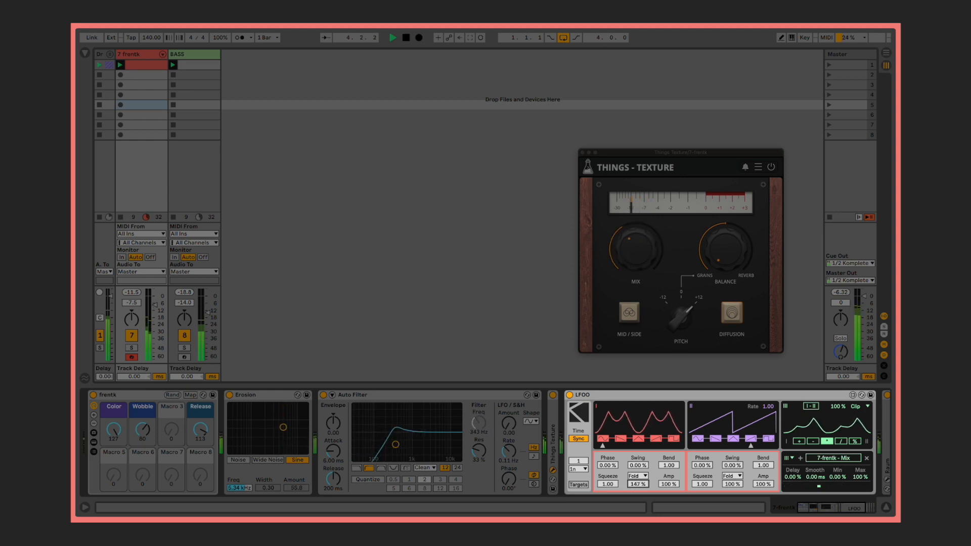
Switch shape I's transform between Clip and Fold, then pick a mode from the Fold/Wrap/Clip menu.
{"action": "left_click", "coordinate": [637, 475]}
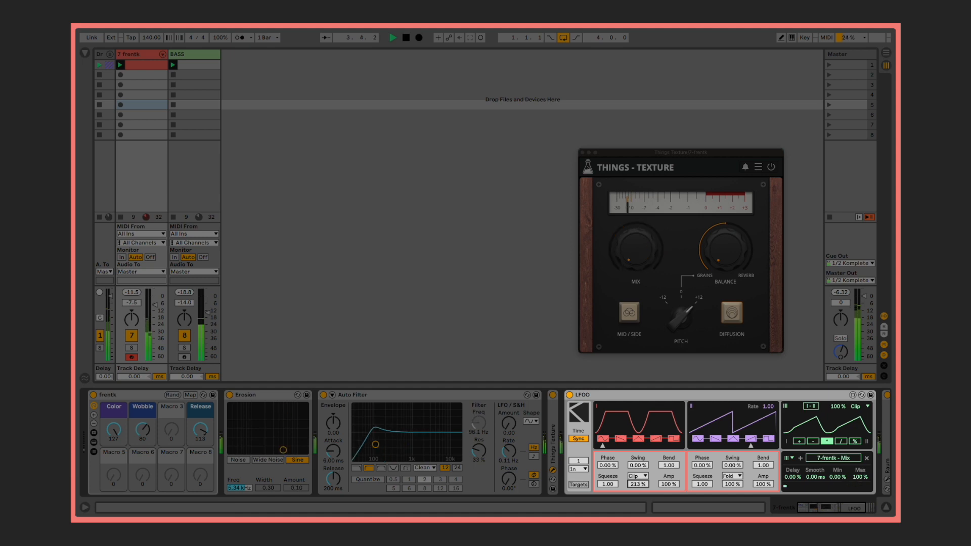
{"action": "left_click", "coordinate": [637, 475]}
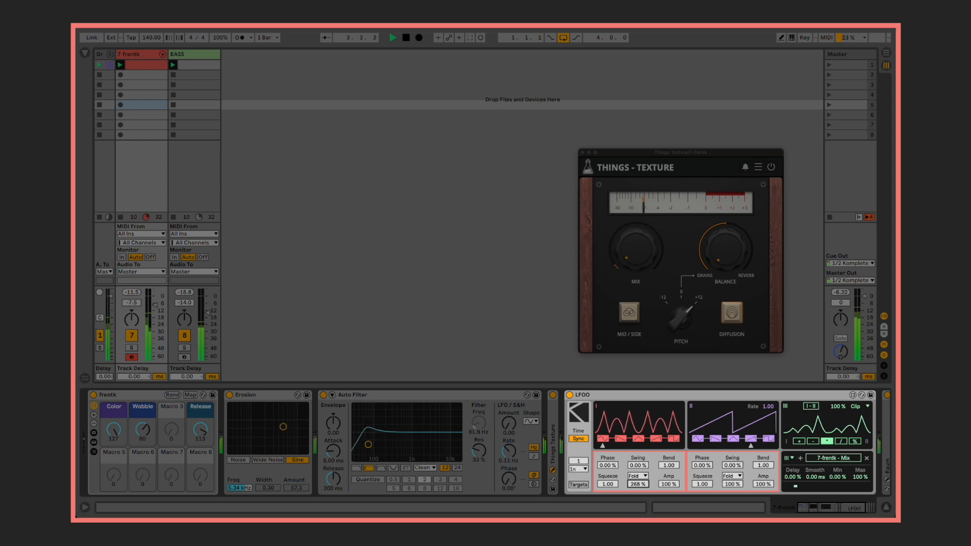
{"action": "left_click", "coordinate": [637, 475]}
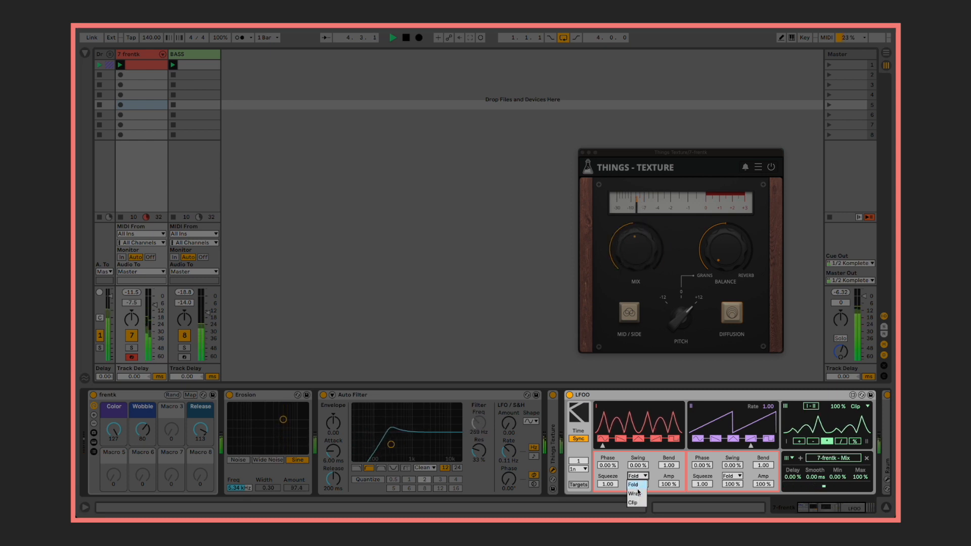
{"action": "left_click", "coordinate": [634, 484]}
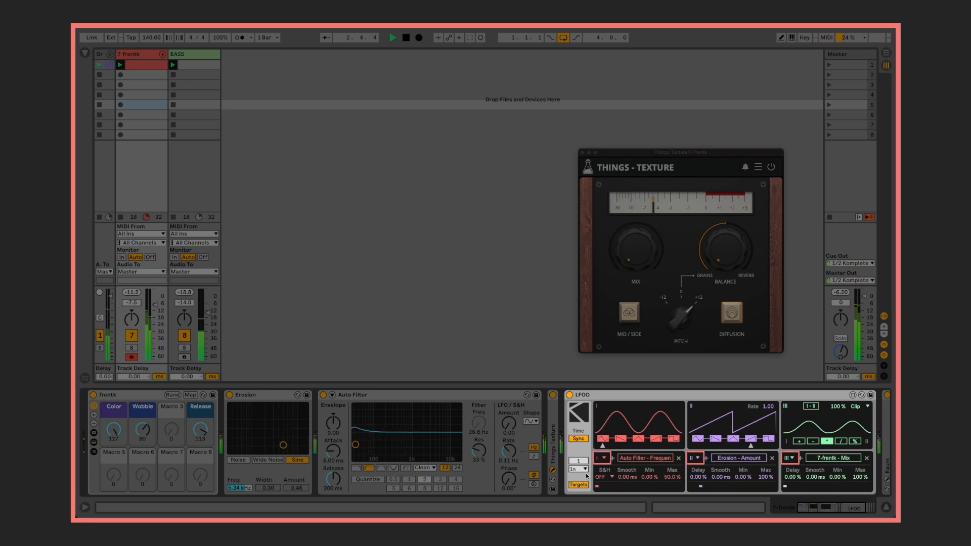
{"action": "left_click", "coordinate": [601, 459]}
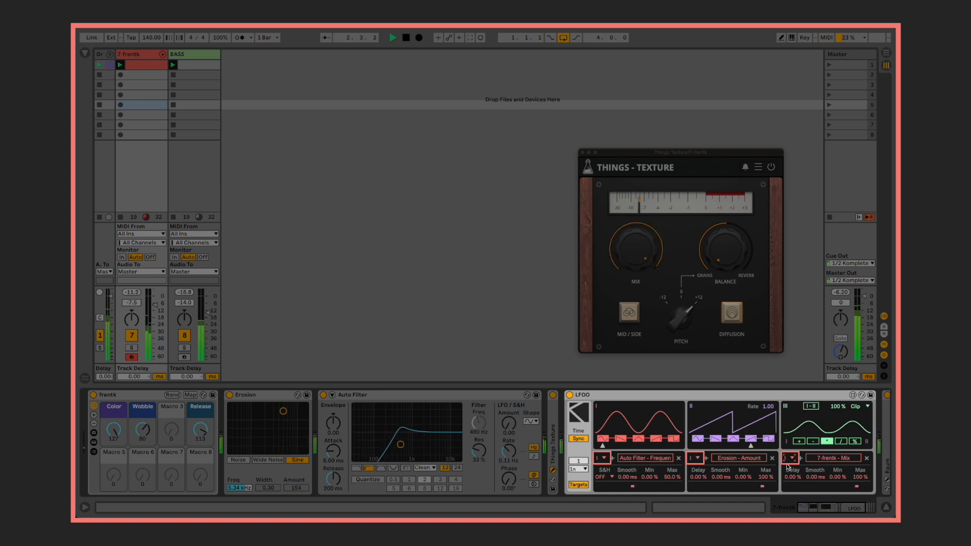
{"action": "left_click", "coordinate": [791, 458]}
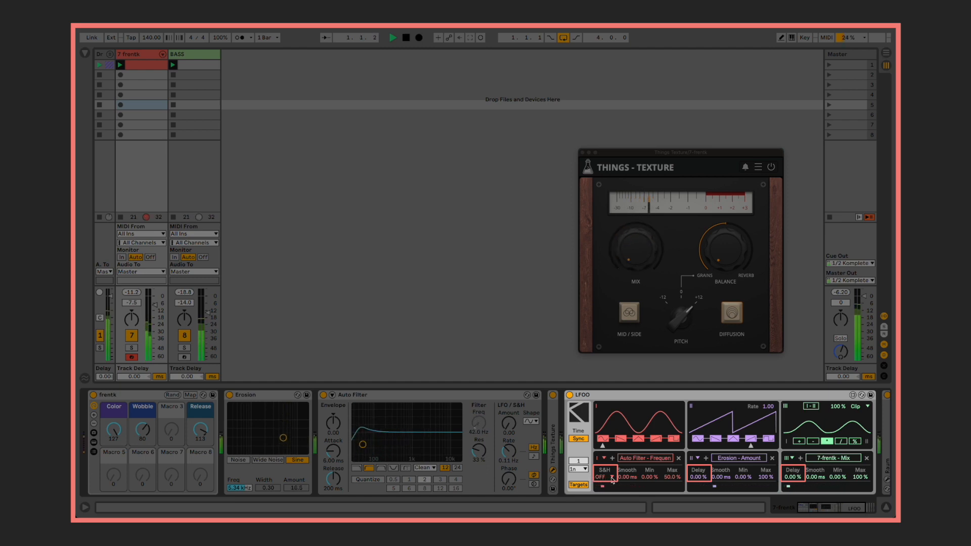
Enable sample-and-hold on target I at 8n, then reopen the S&H rate menu.
{"action": "left_click", "coordinate": [575, 469]}
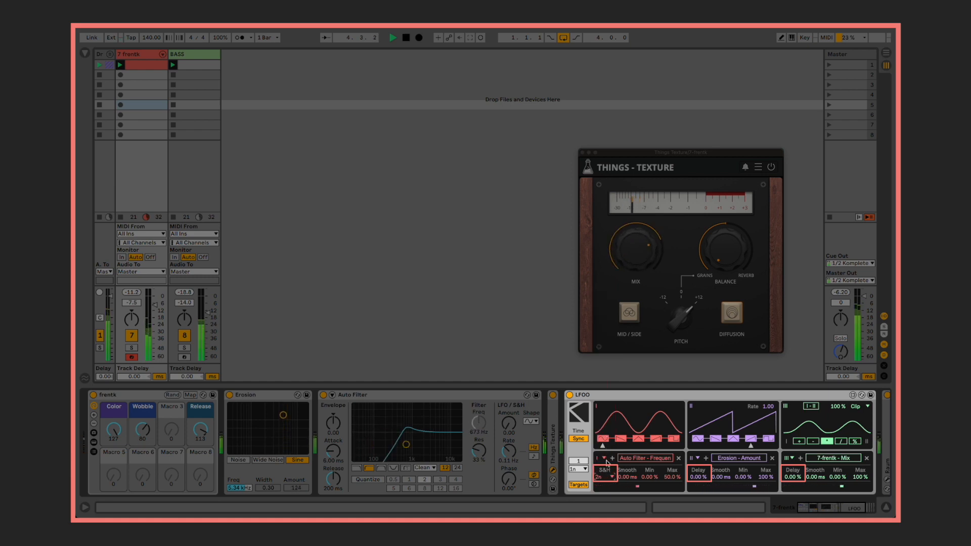
{"action": "left_click", "coordinate": [577, 469]}
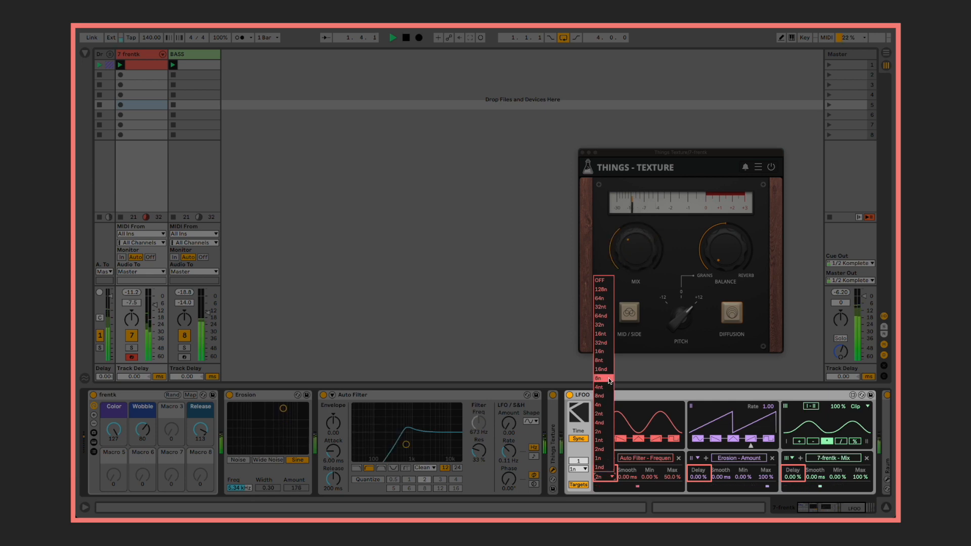
{"action": "left_click", "coordinate": [597, 378]}
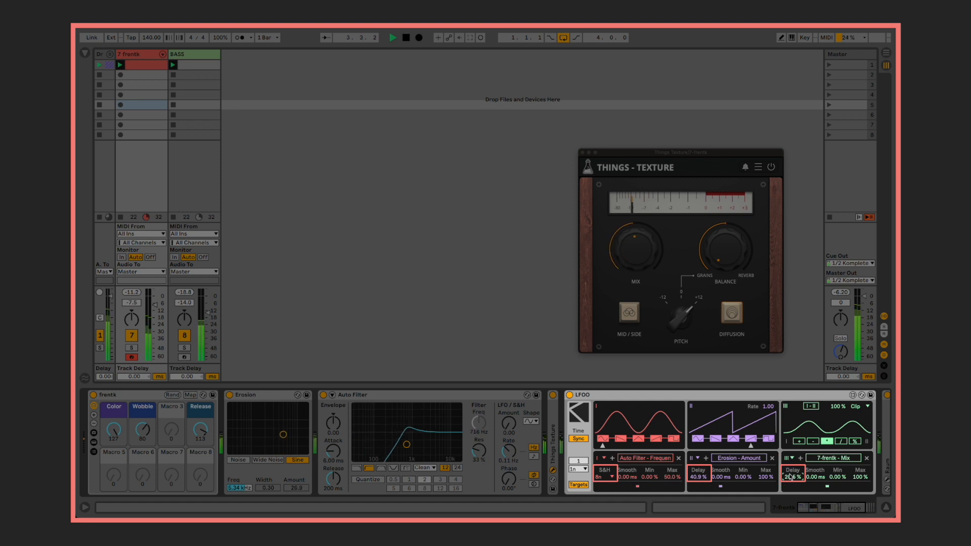
{"action": "left_click", "coordinate": [577, 461]}
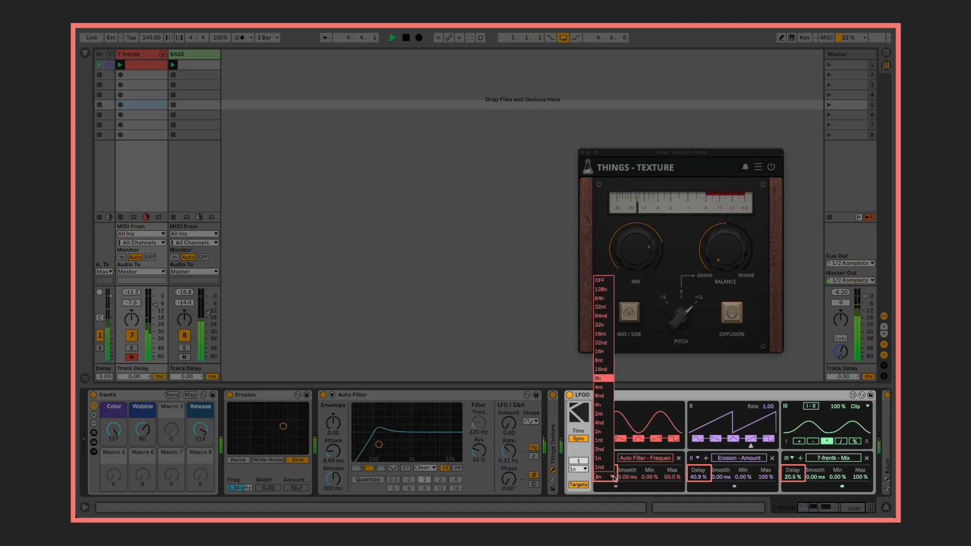